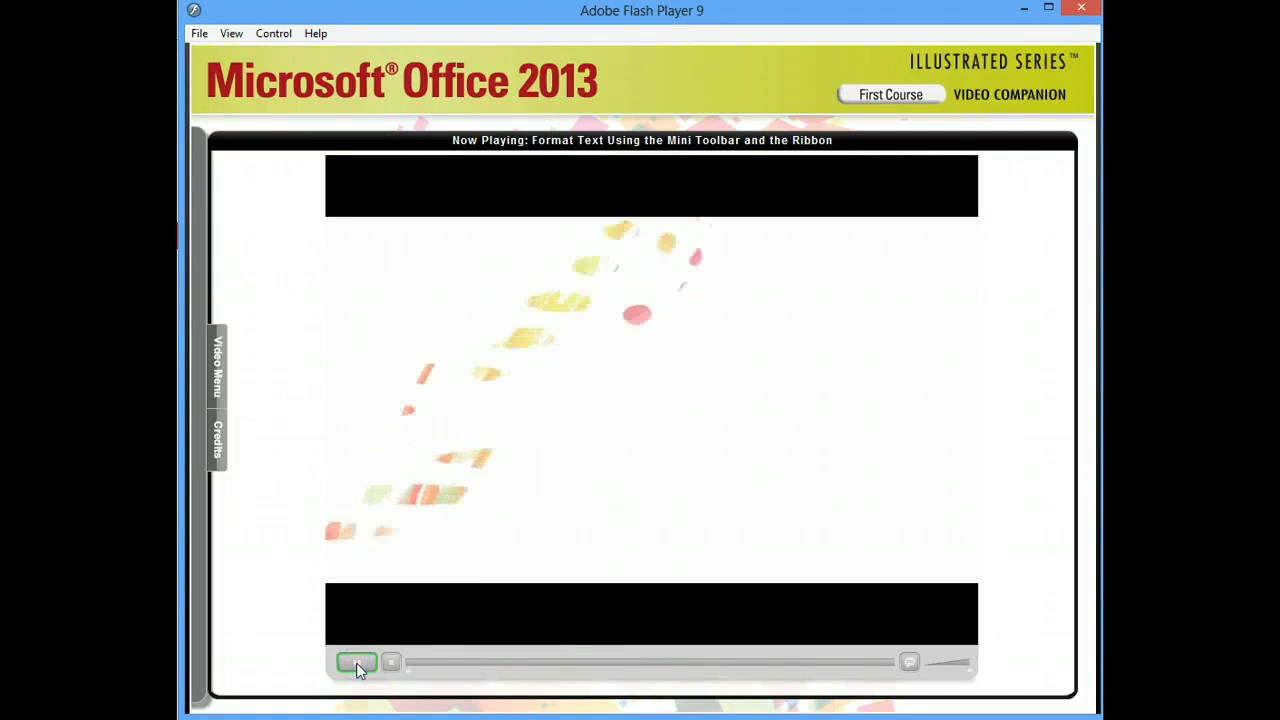
- Play the Format Text Using the Mini Toolbar and the Ribbon tutorial video
left_click(356, 662)
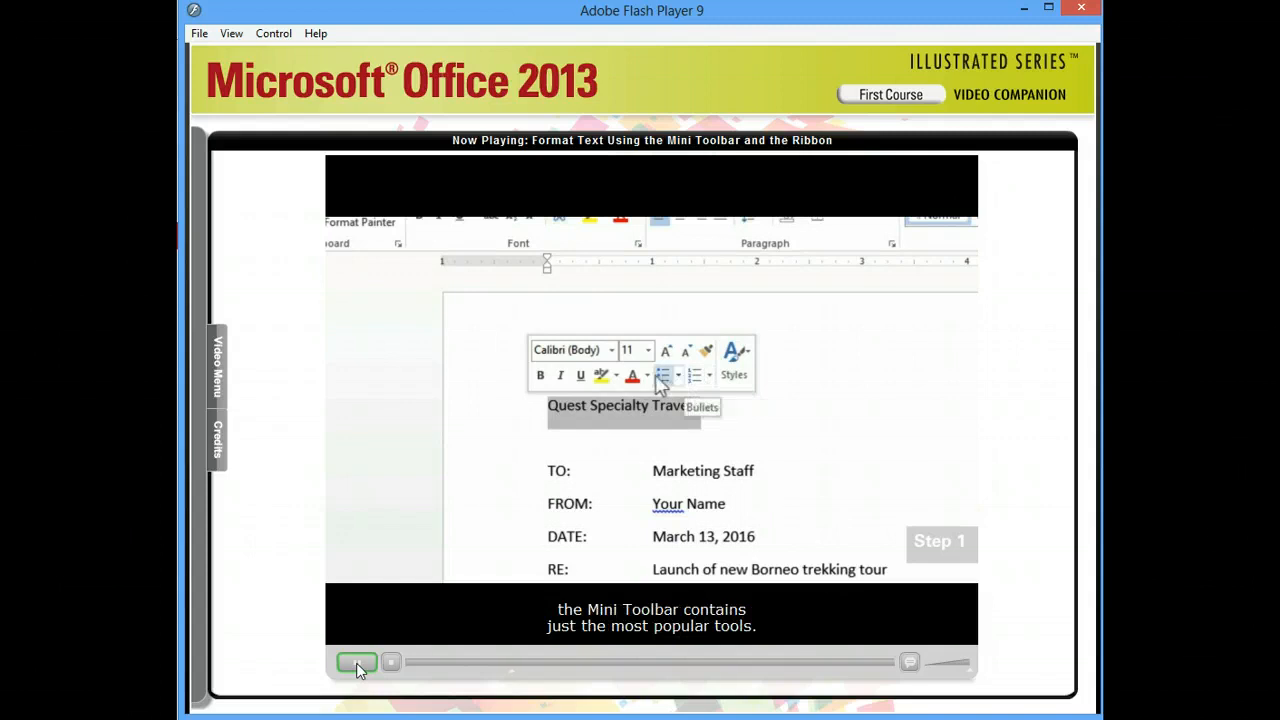
mouse_move(540, 375)
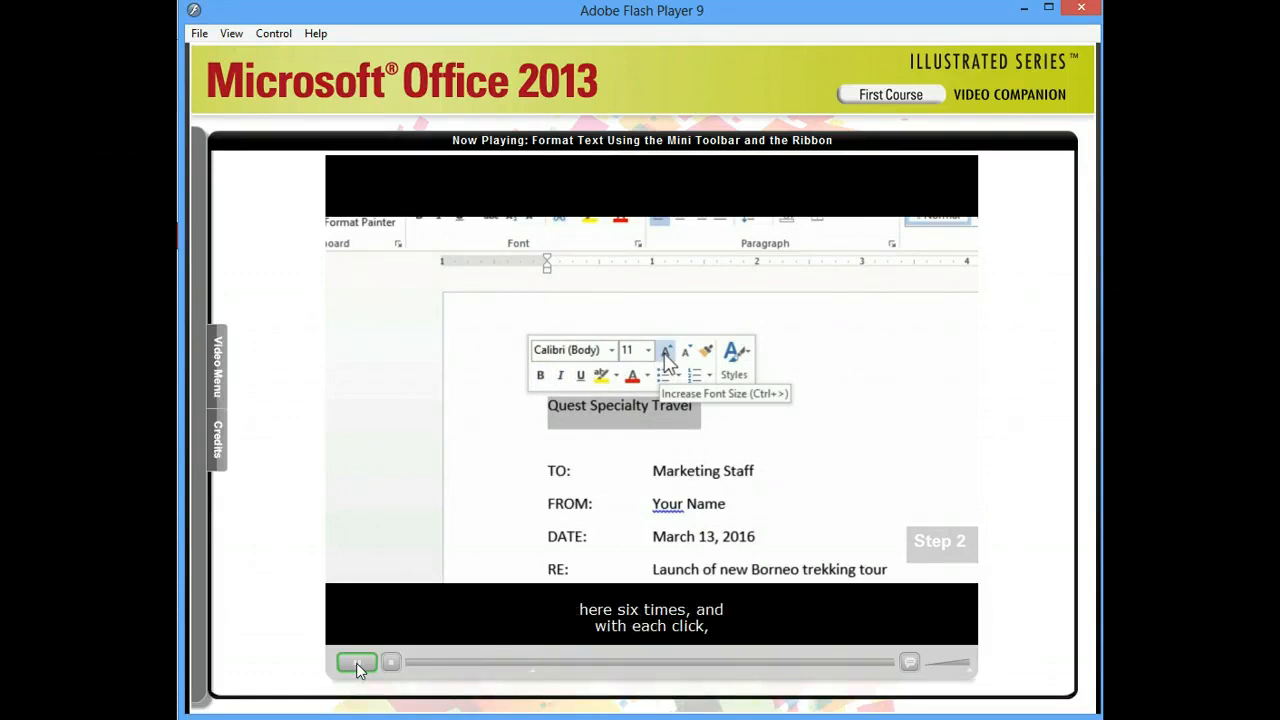
- Grow the Quest Specialty Travel title to 22 points with Increase Font Size
left_click(687, 352)
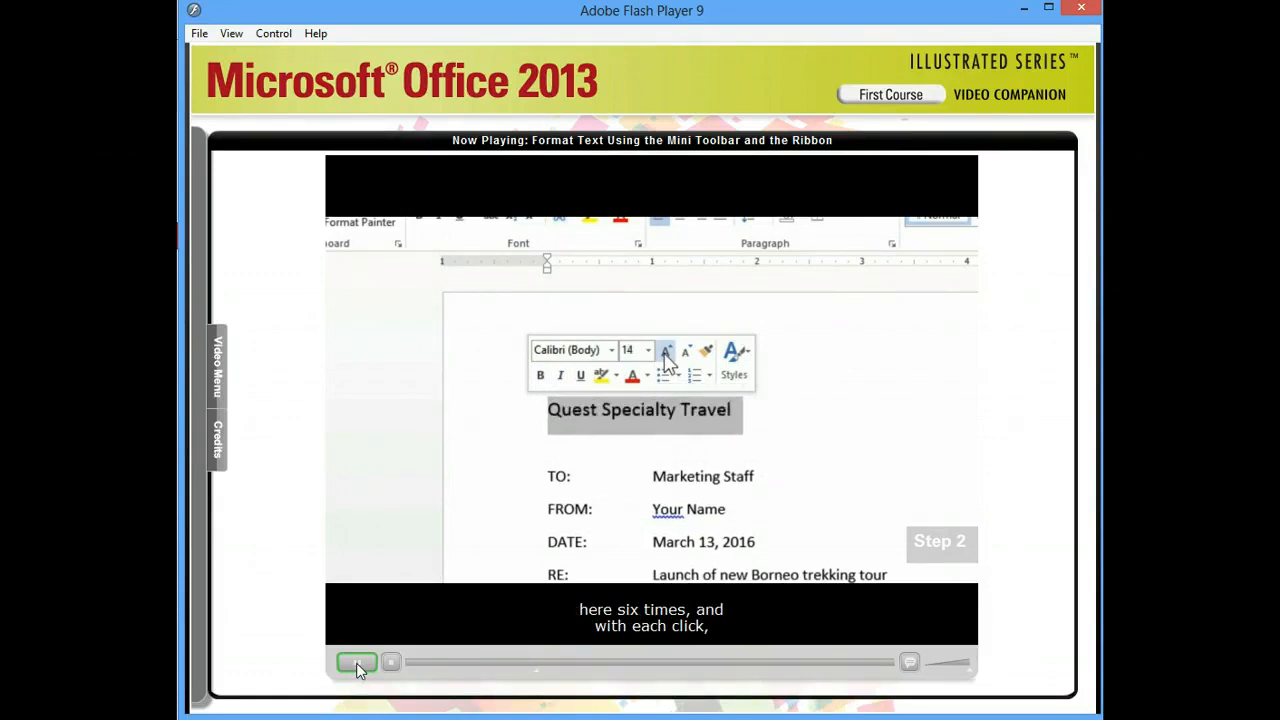
left_click(665, 350)
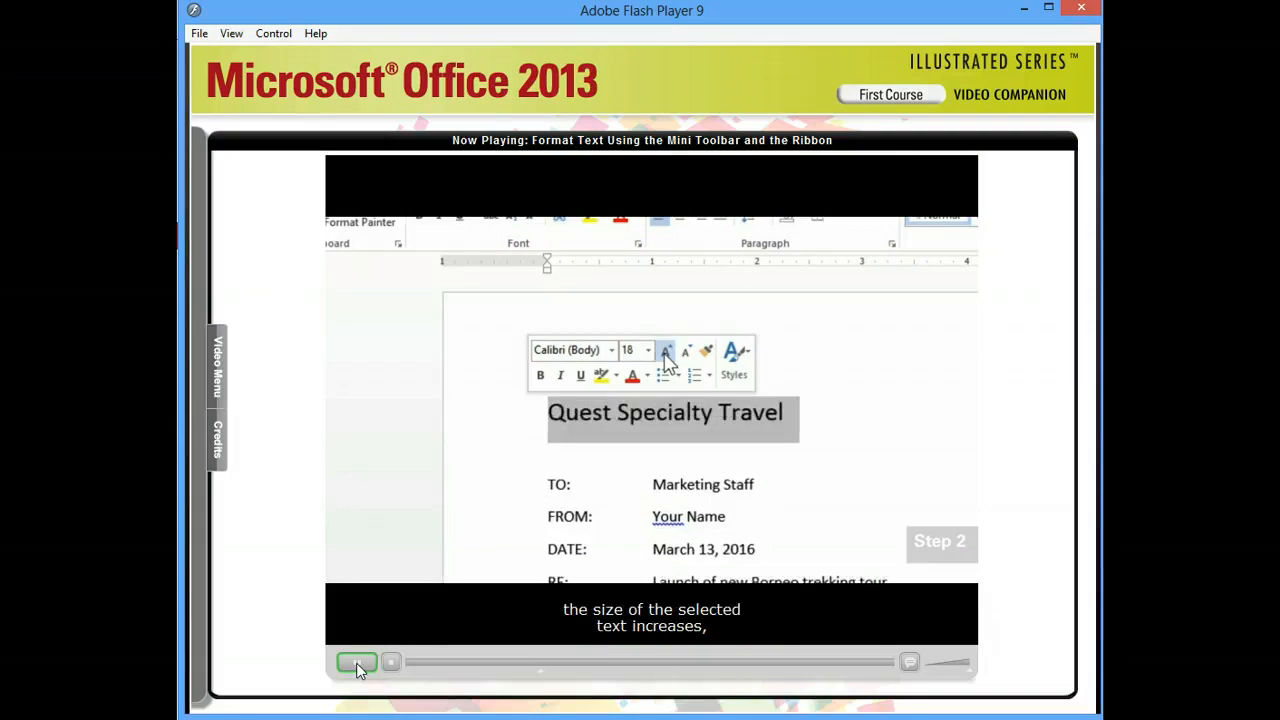
left_click(665, 351)
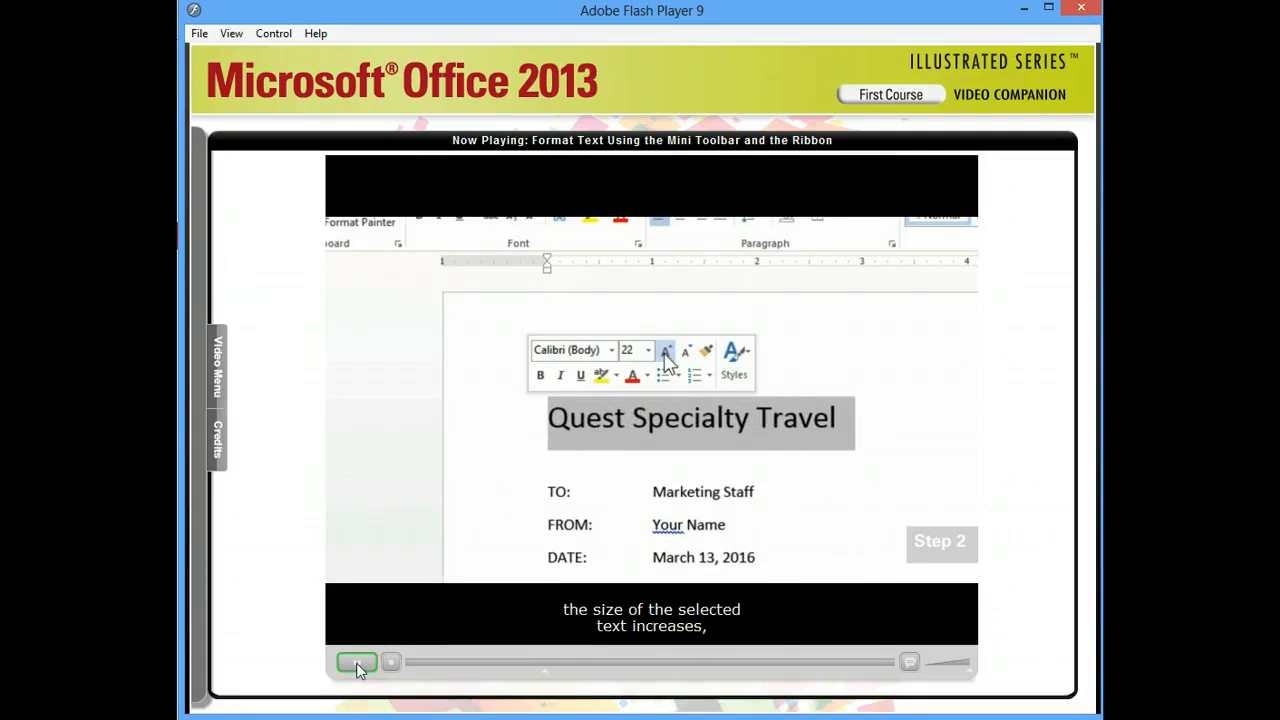
mouse_move(635, 365)
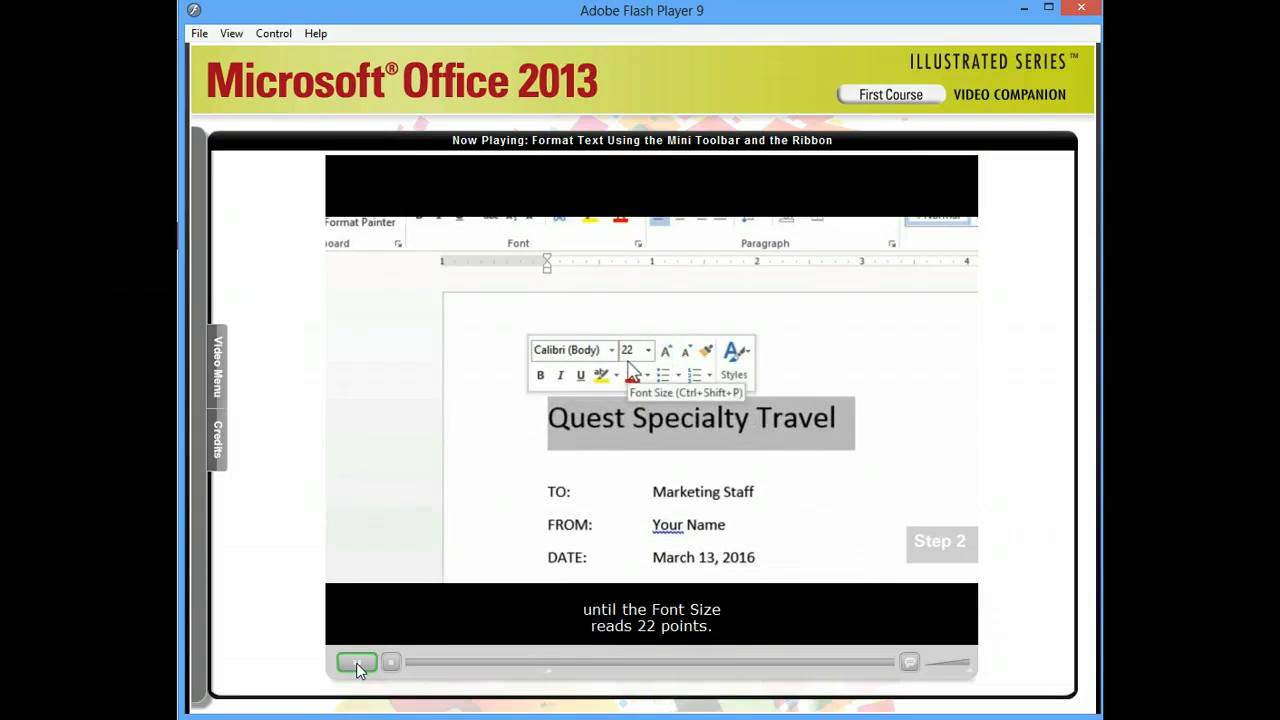
mouse_move(613, 378)
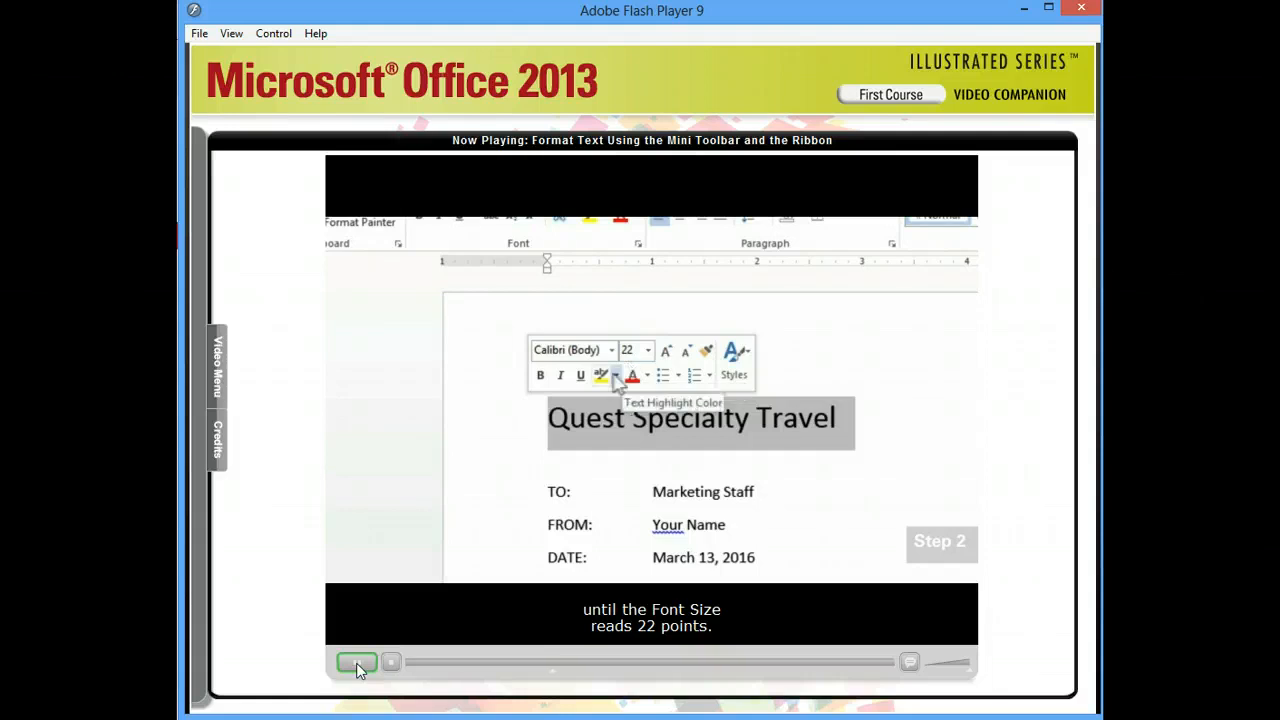
mouse_move(540, 378)
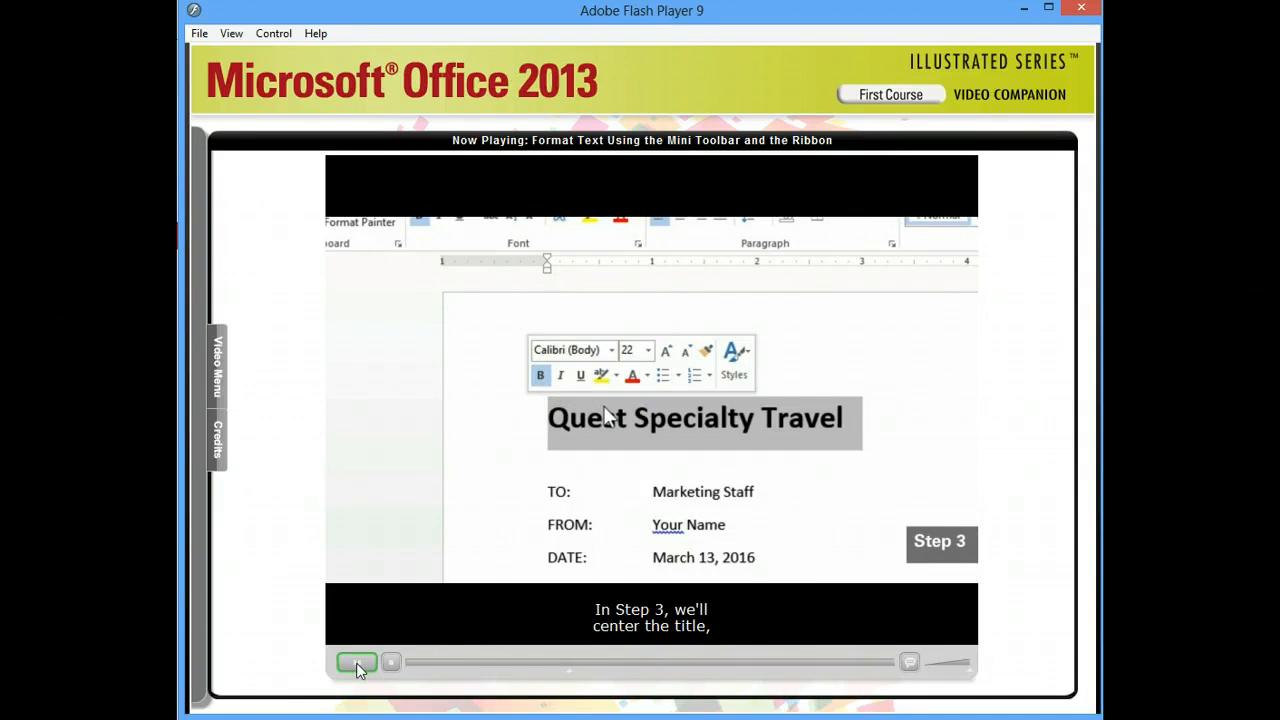
mouse_move(670, 400)
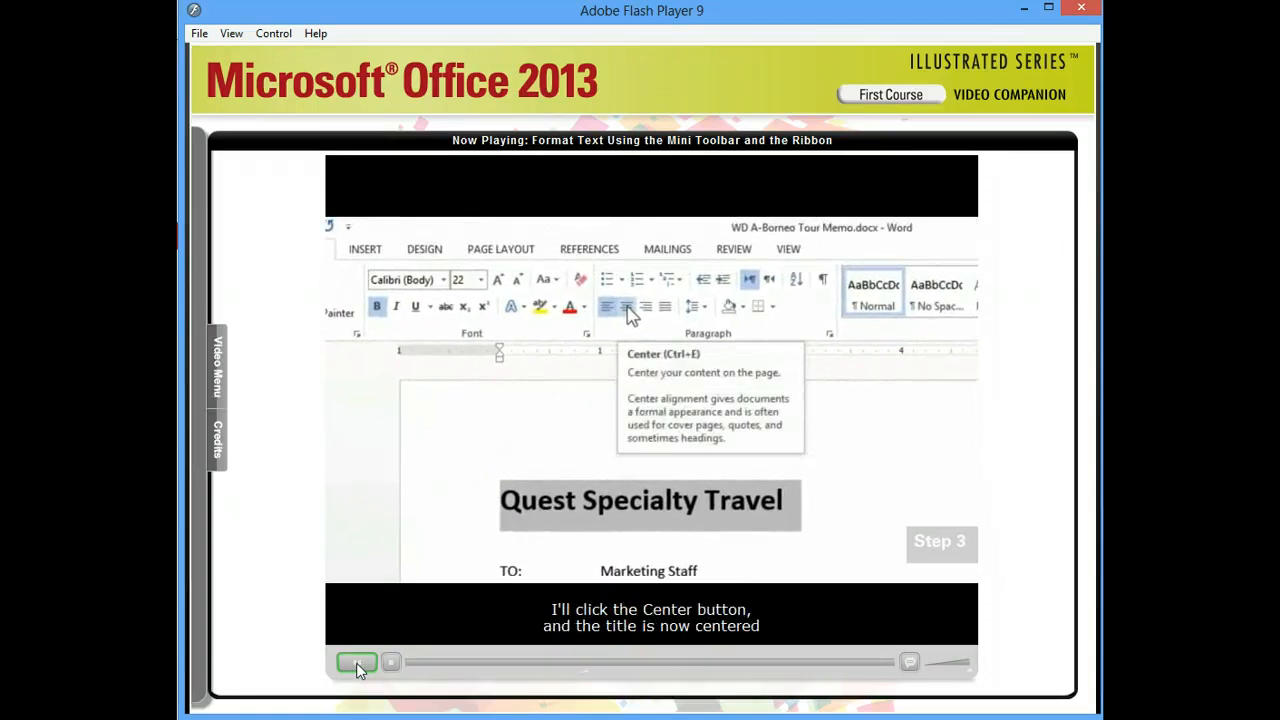
- Center the bold Quest Specialty Travel title on the page
left_click(625, 306)
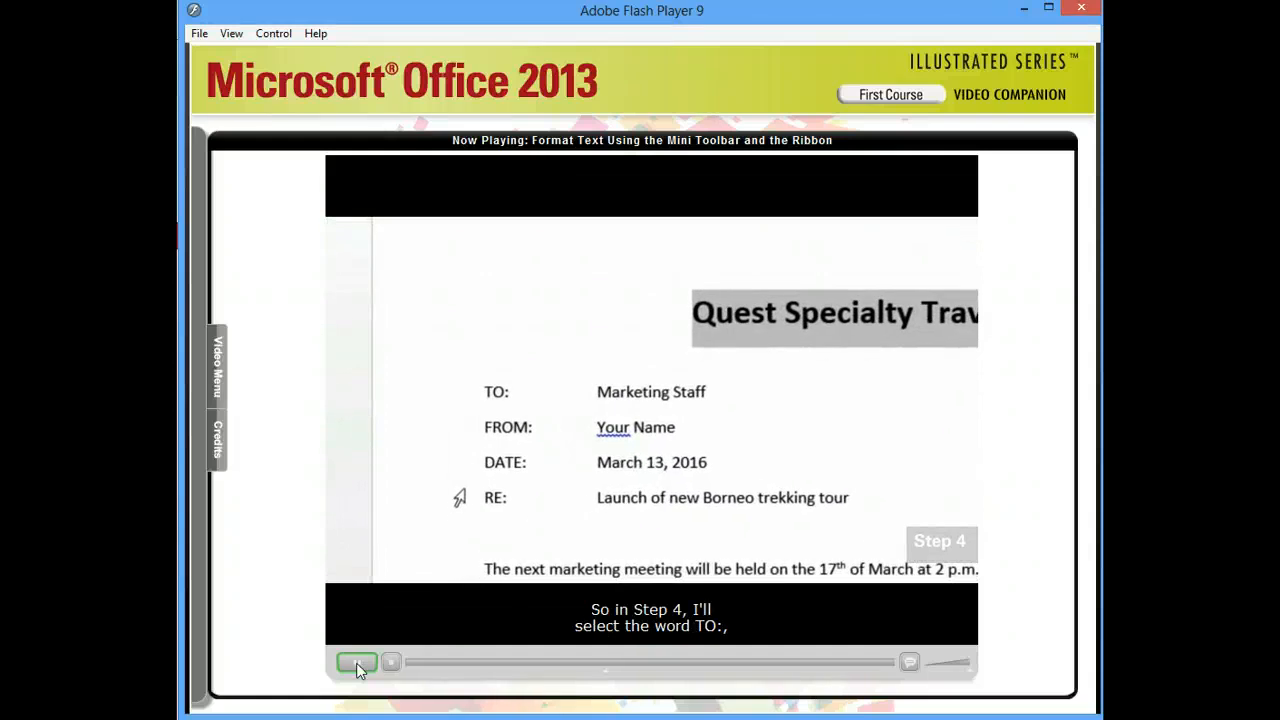
mouse_move(480, 391)
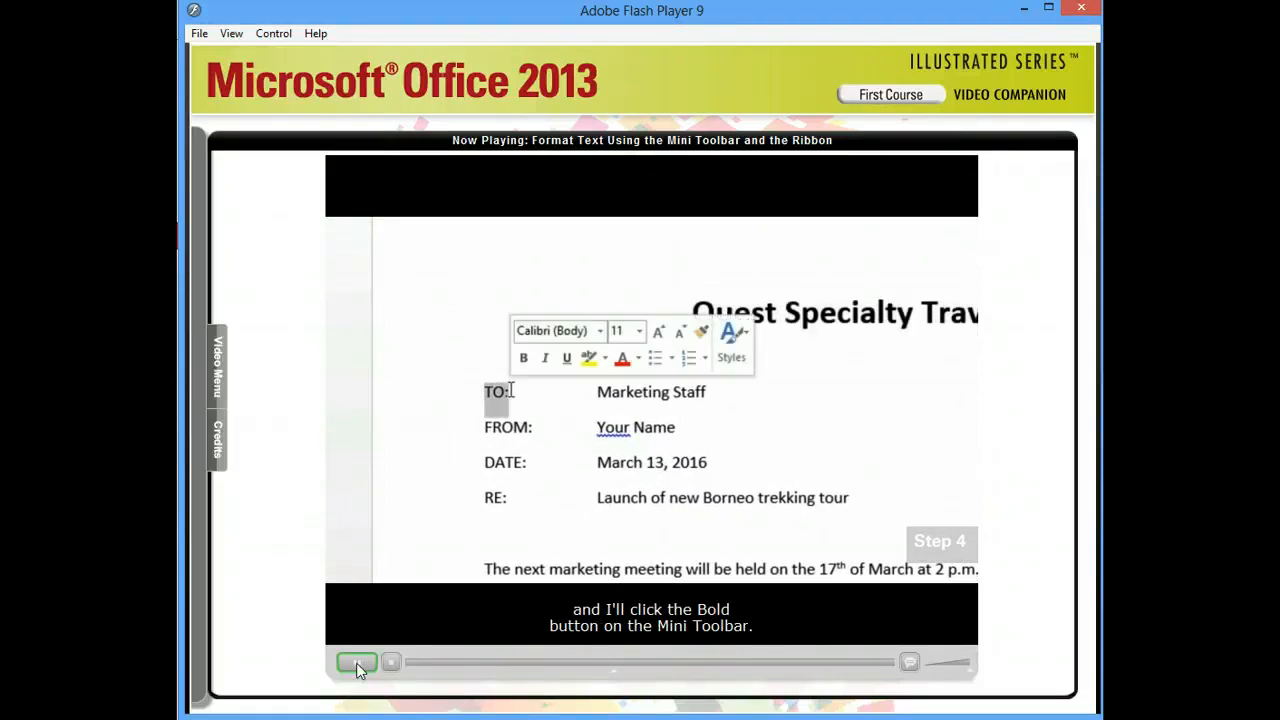
mouse_move(523, 357)
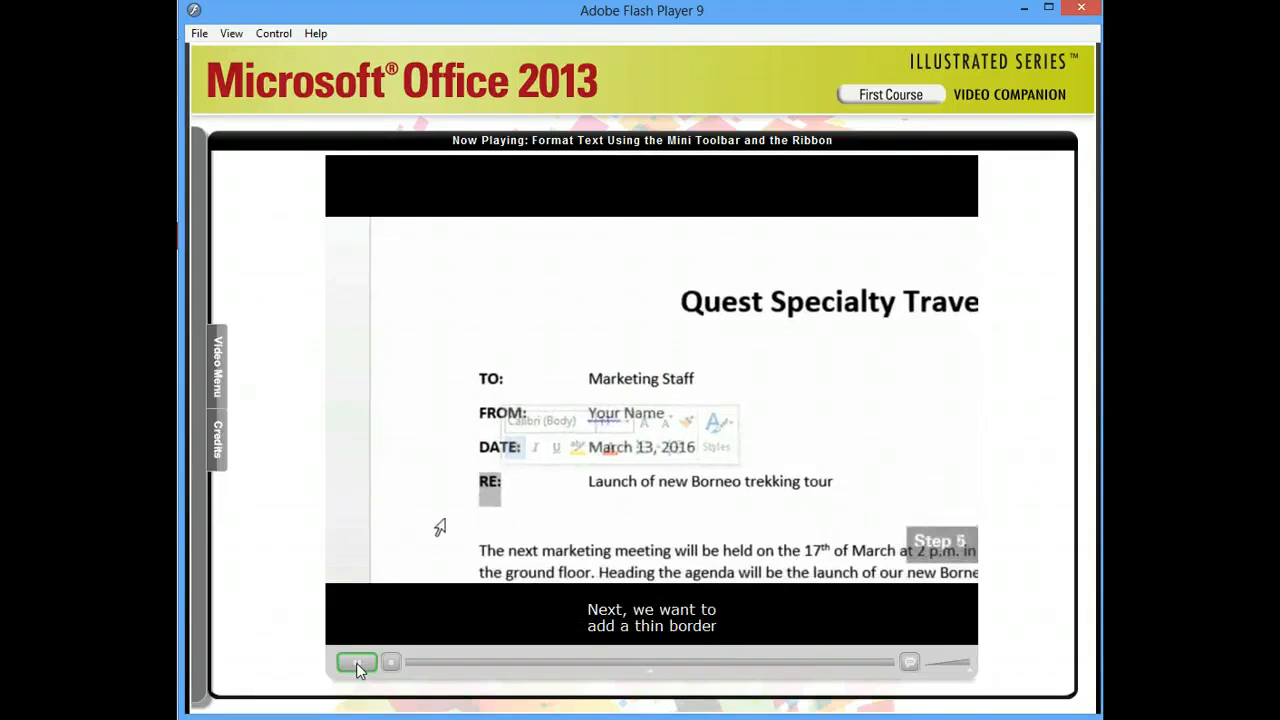
- Resume the tutorial at the step adding a bottom border below the RE: line
left_click(357, 662)
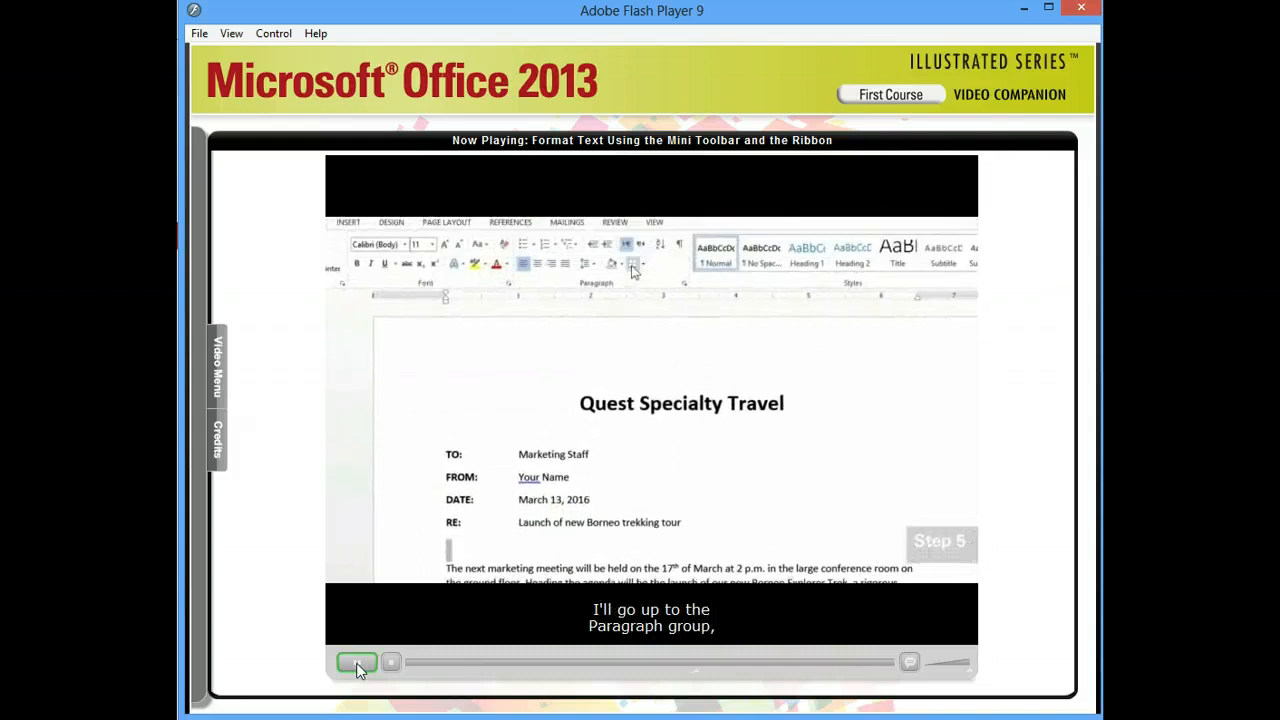
mouse_move(632, 264)
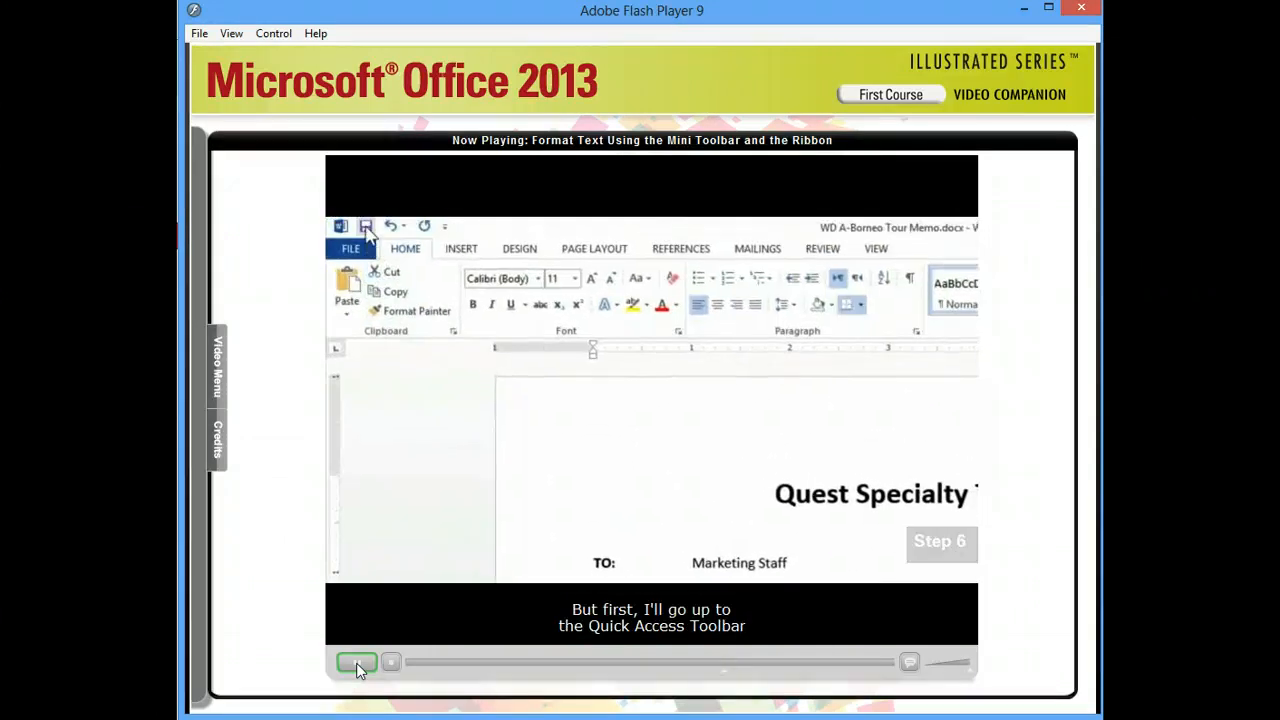
mouse_move(366, 227)
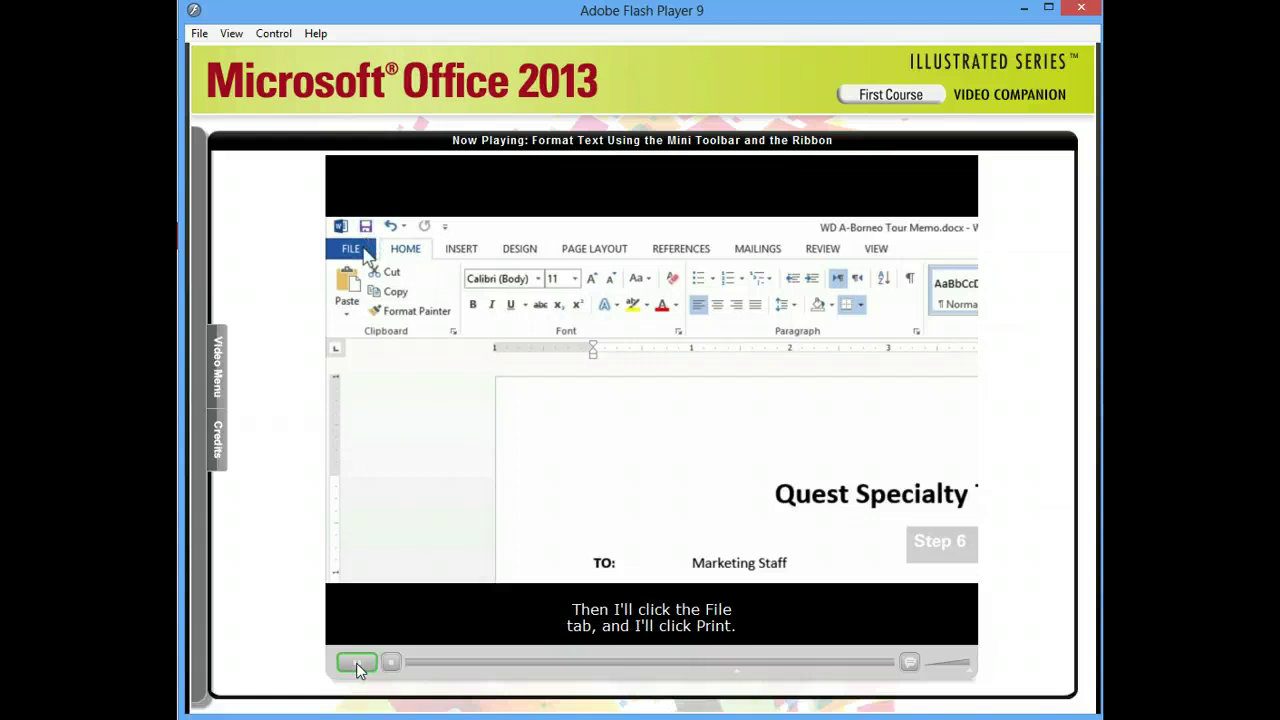
- Show the memo's print settings and page preview from the File tab
left_click(350, 248)
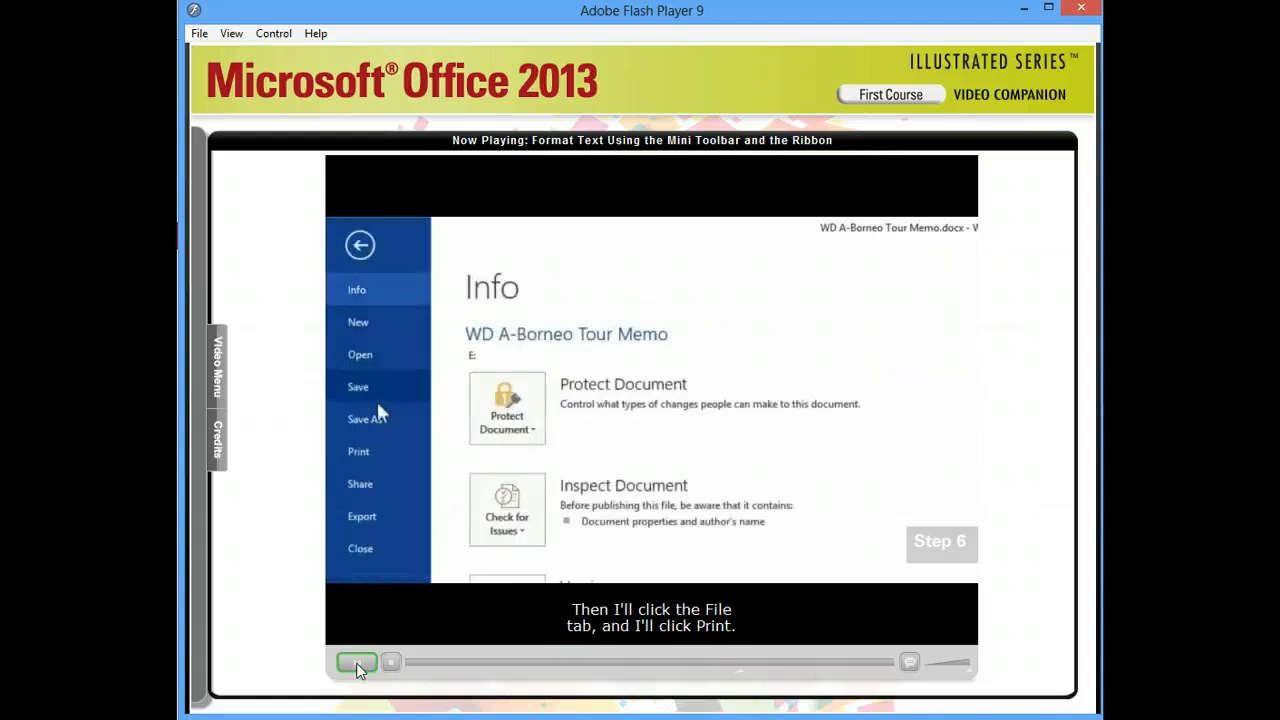
left_click(357, 447)
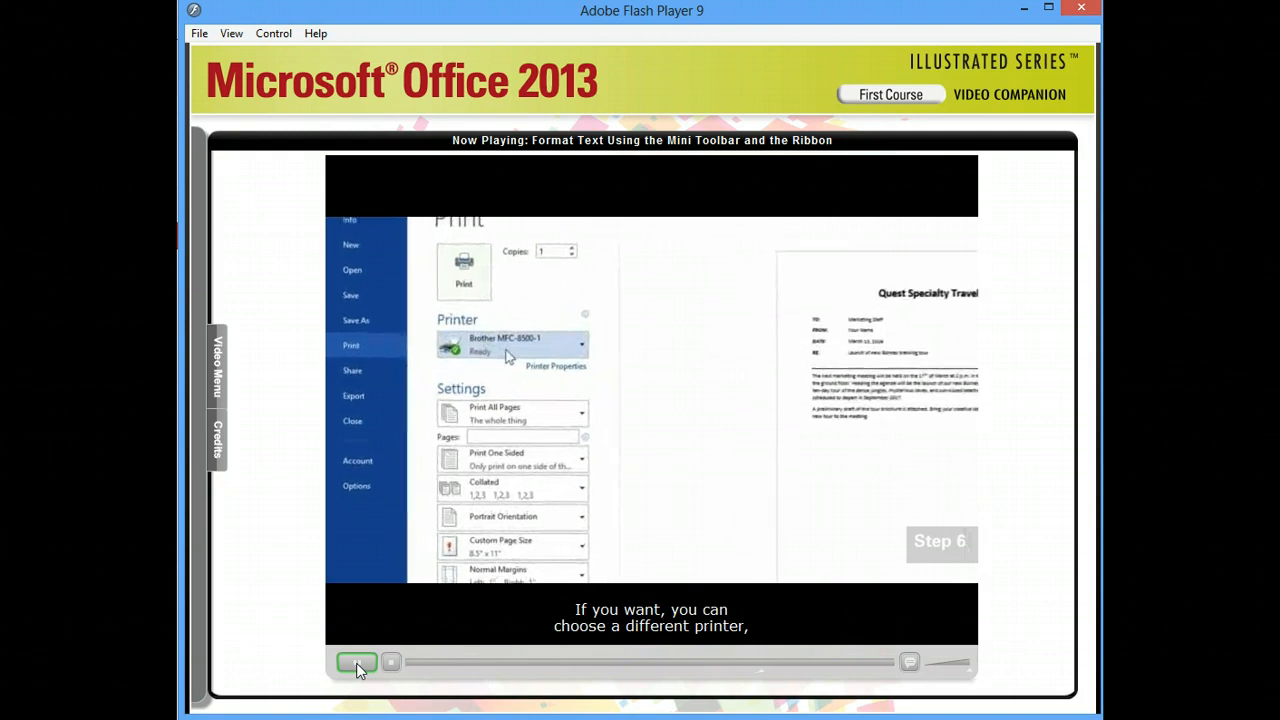
mouse_move(520, 335)
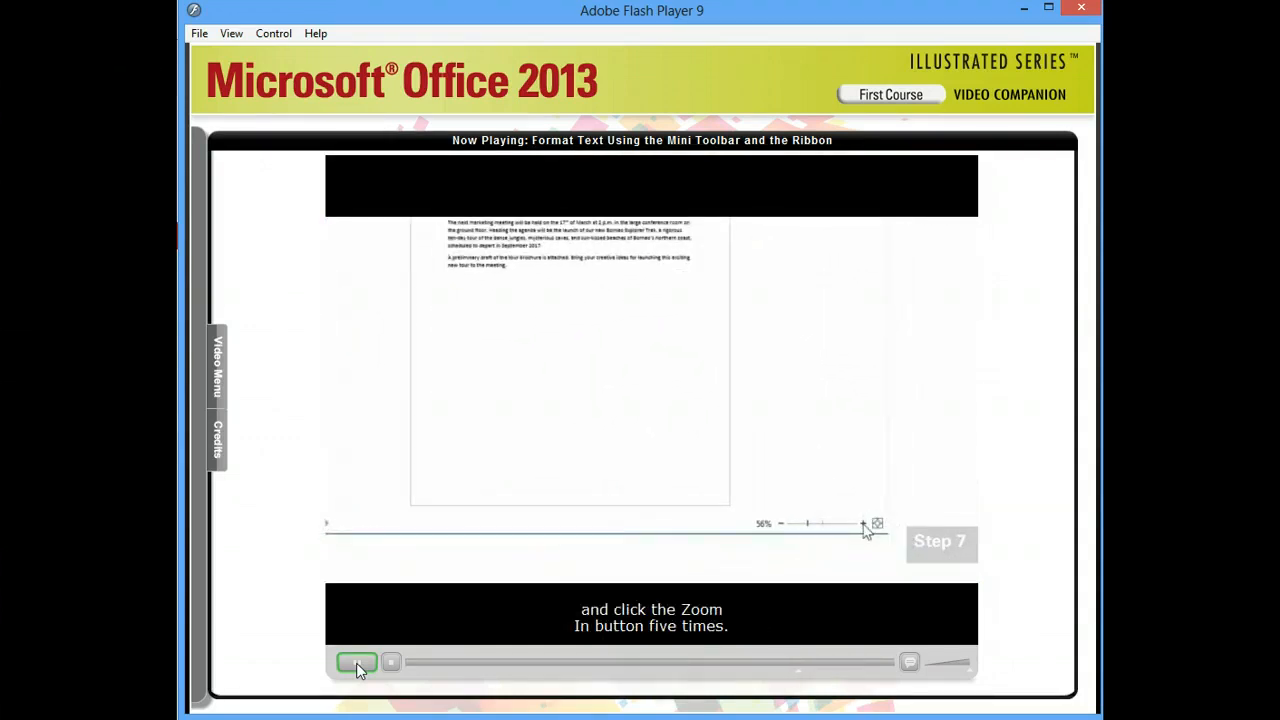
- Zoom in on the memo page using the status bar zoom control
left_click(865, 525)
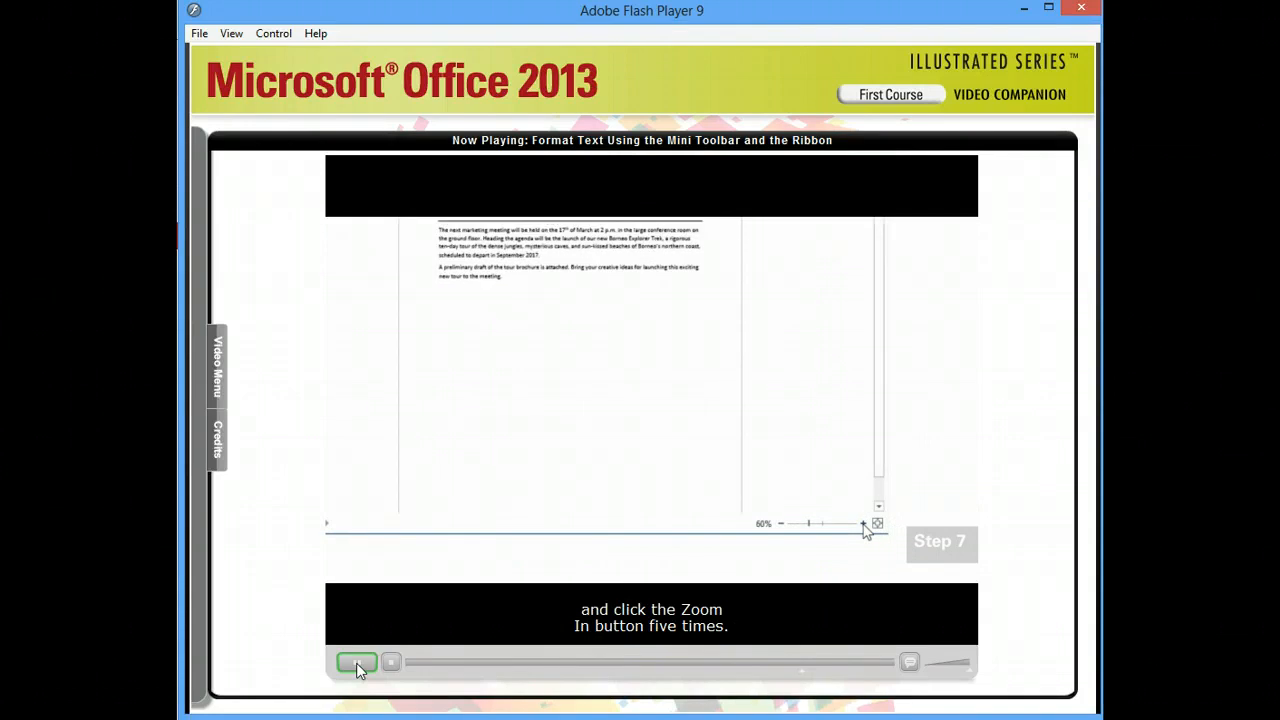
left_click(877, 524)
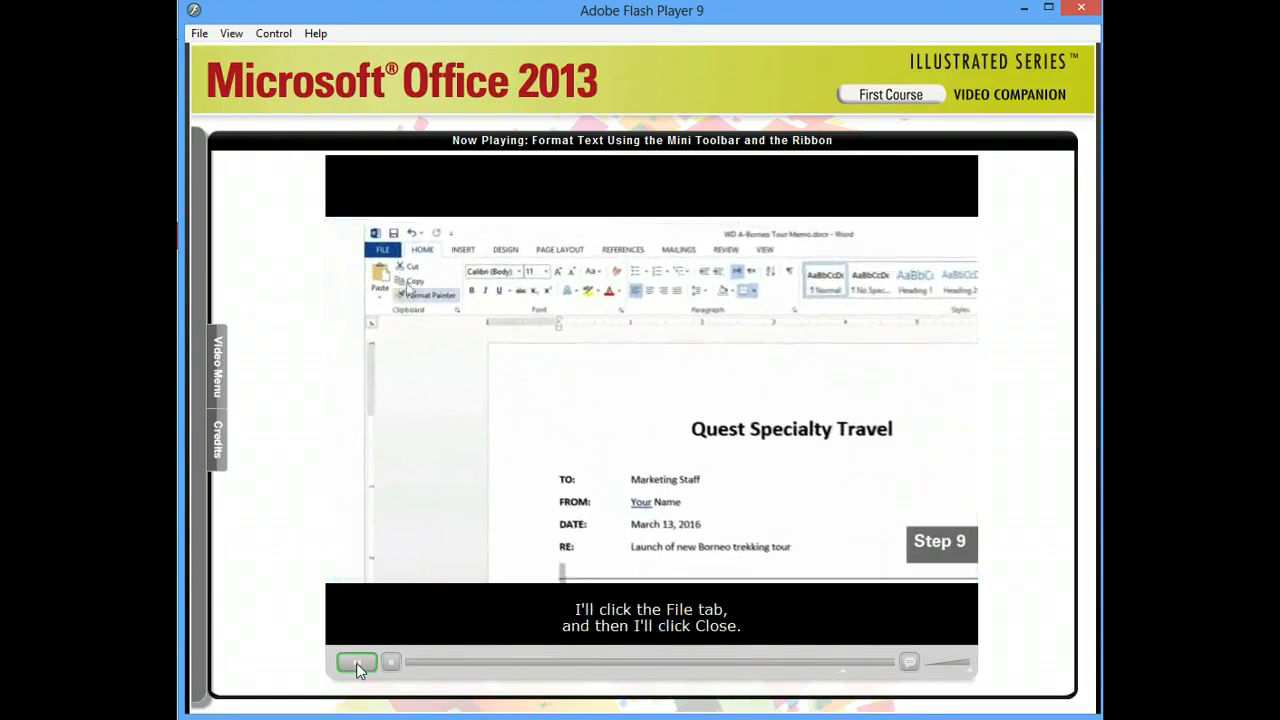
- Close the Quest Specialty Travel memo from the File tab
left_click(383, 249)
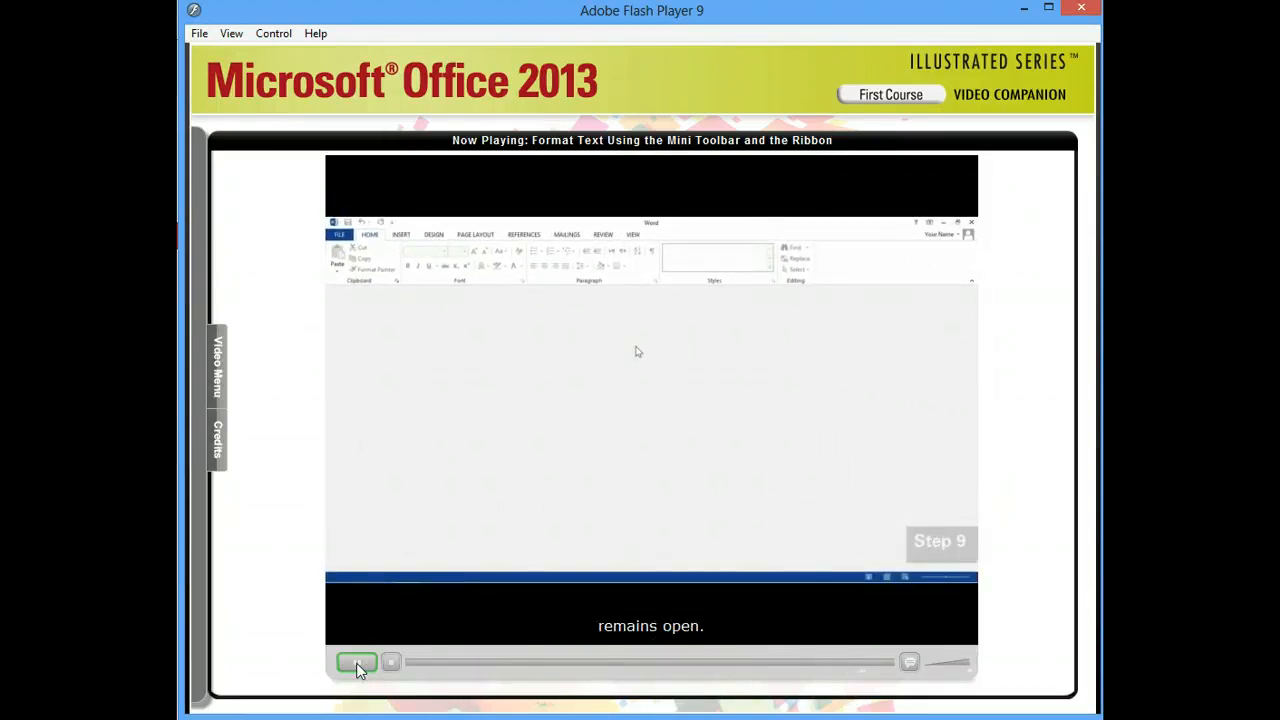
- Play the tutorial through to its closing Quick Tips screen
left_click(357, 662)
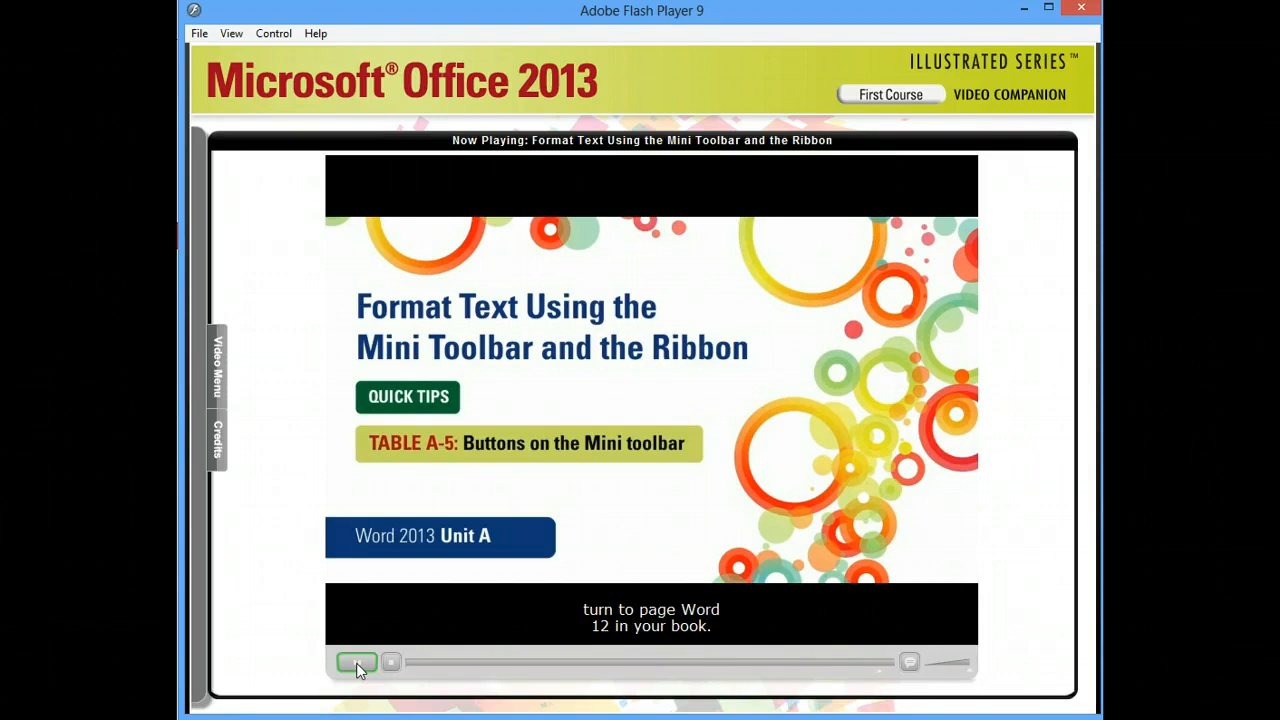
left_click(357, 662)
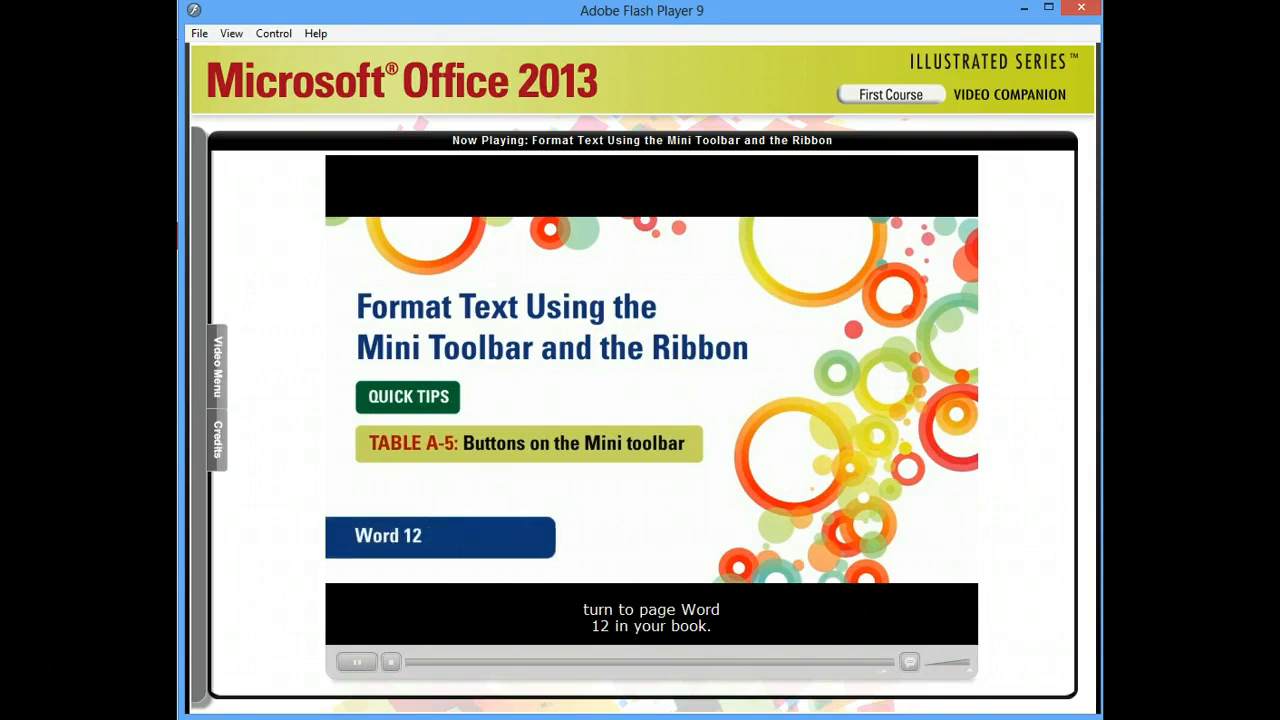